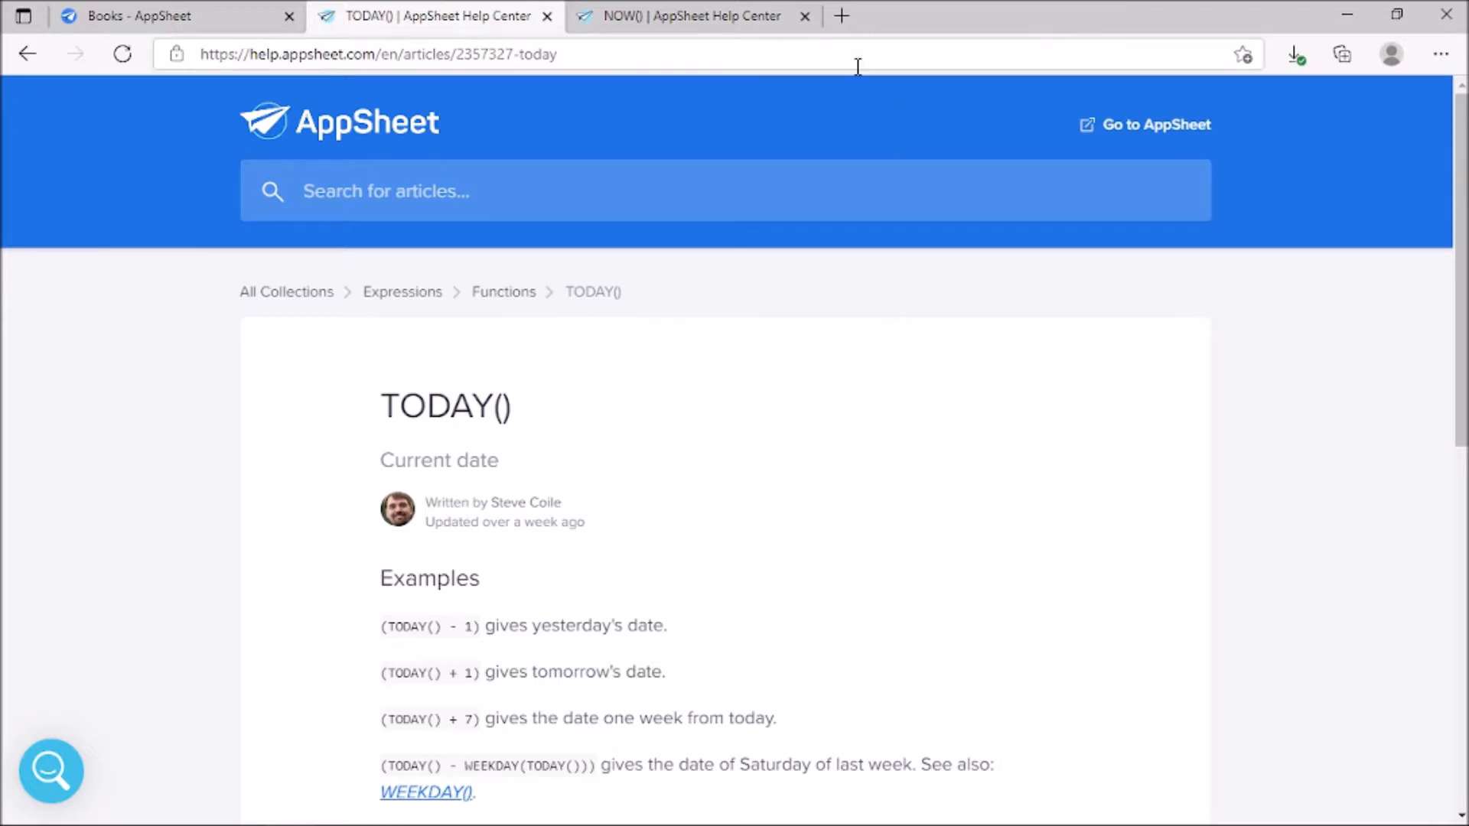
pyautogui.moveTo(815, 485)
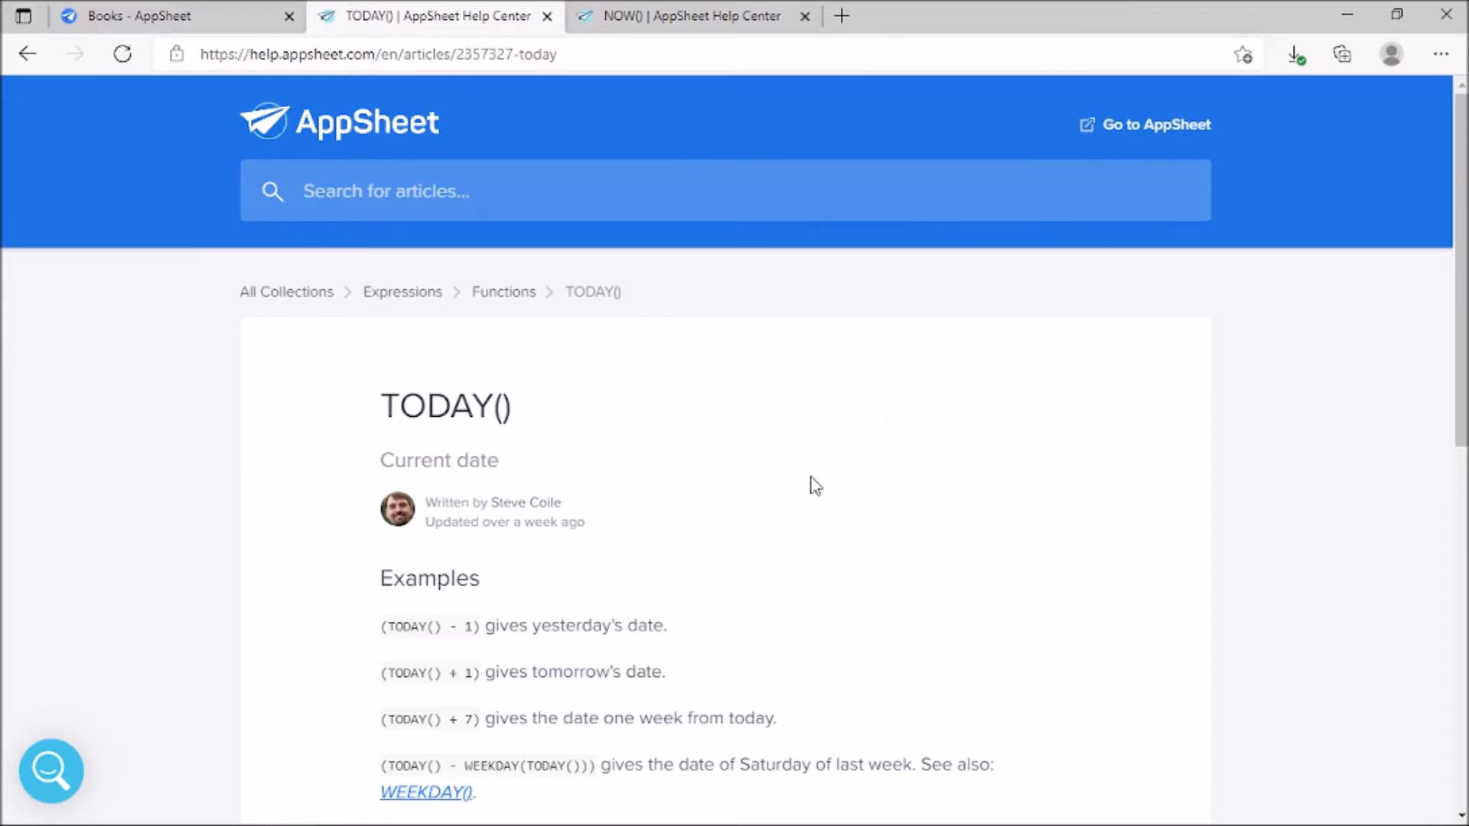
# Review the TODAY() and NOW() help articles, then return to the Books app editor.
pyautogui.click(692, 15)
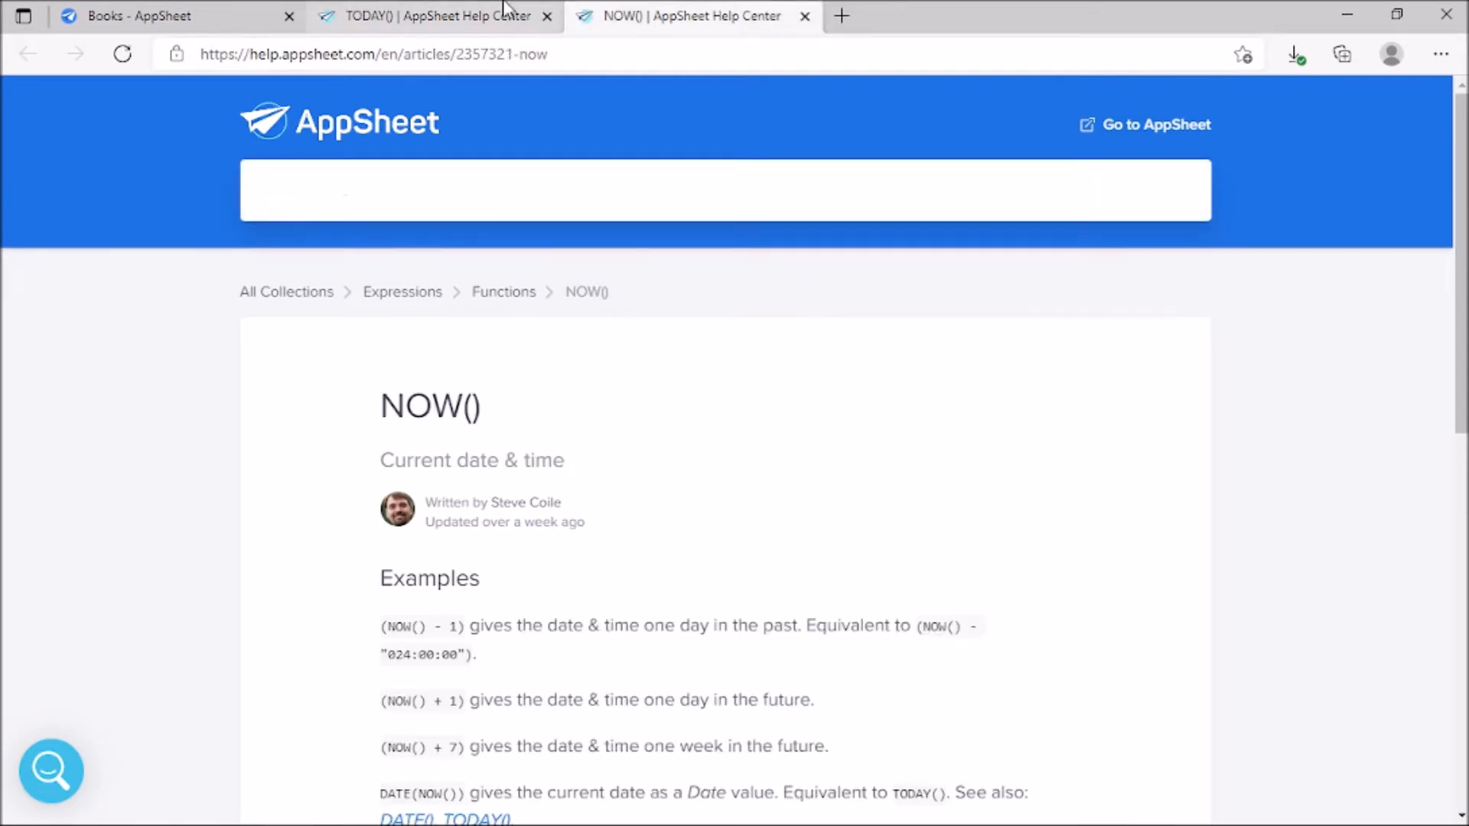
pyautogui.click(431, 15)
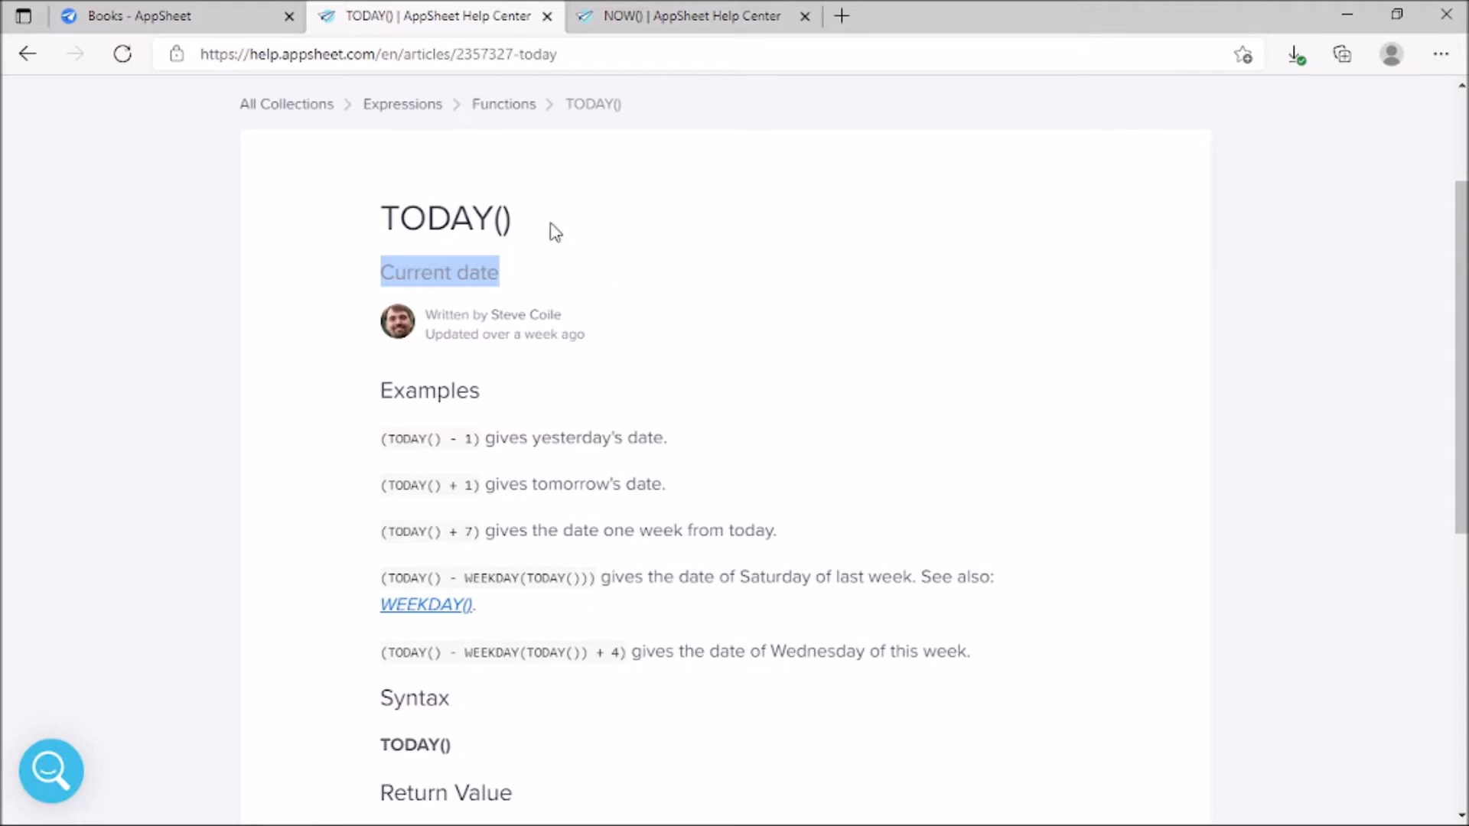
pyautogui.doubleClick(445, 219)
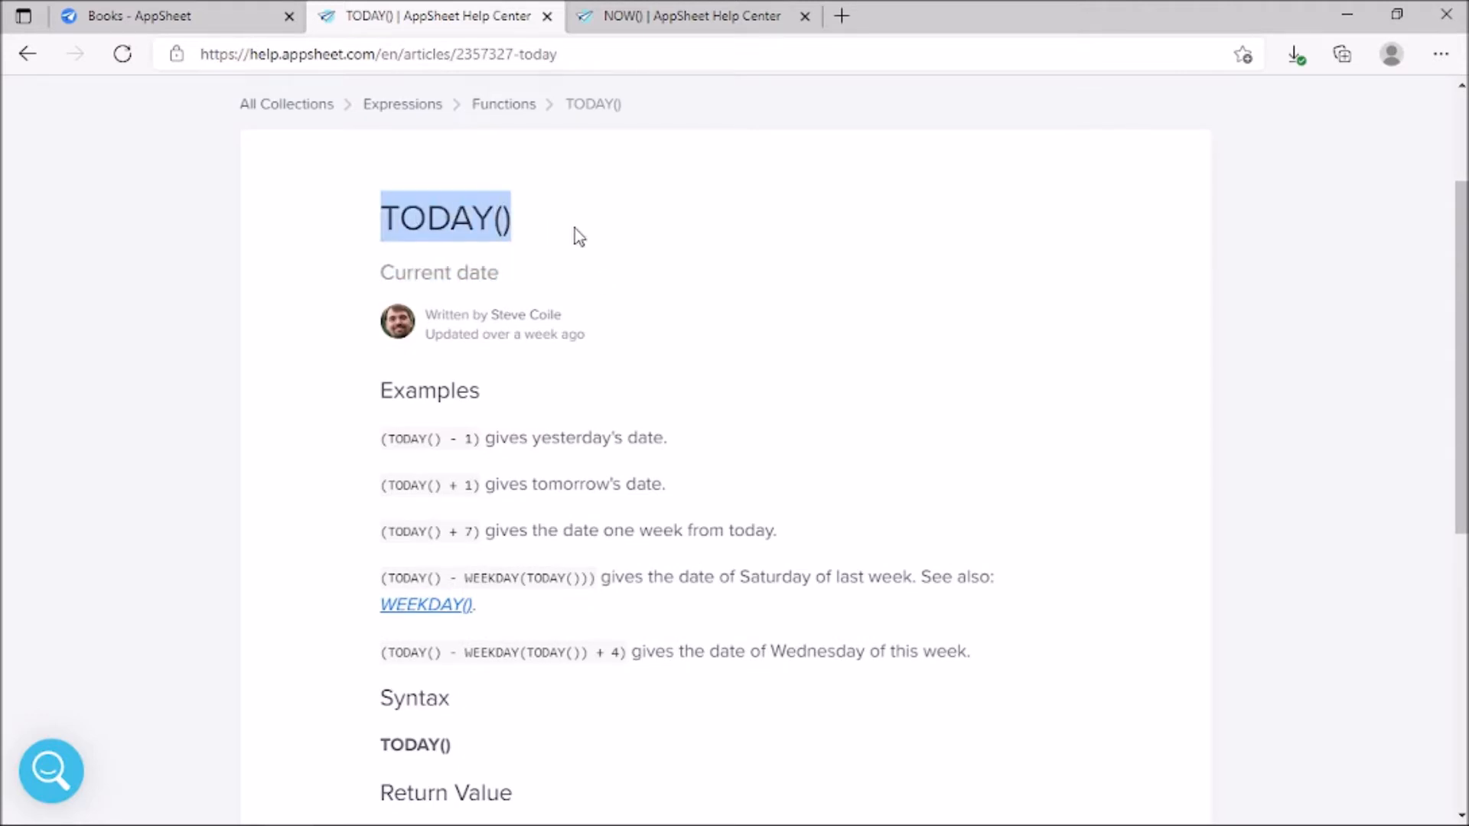
pyautogui.scroll(-3)
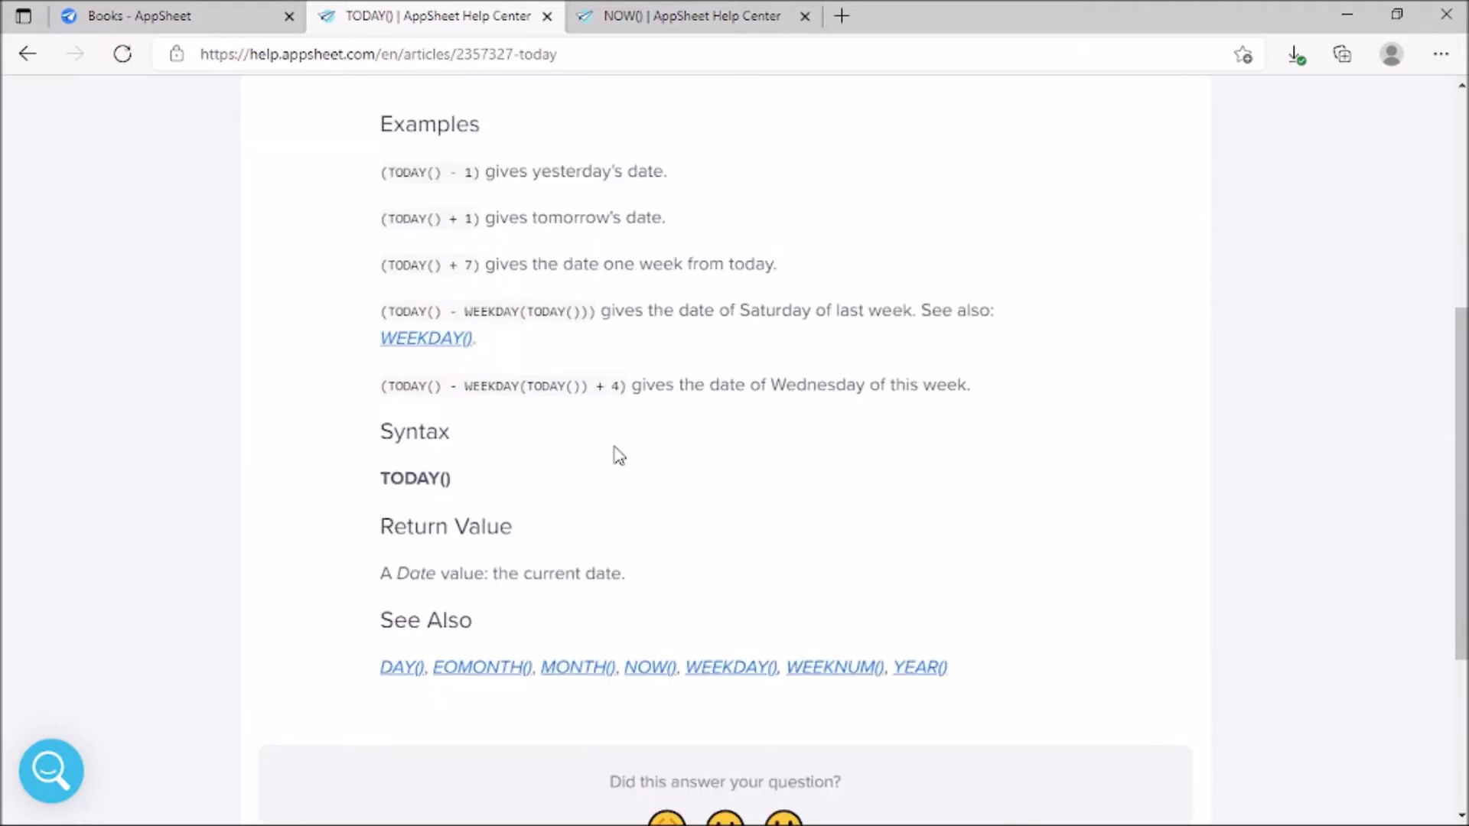
pyautogui.scroll(-3)
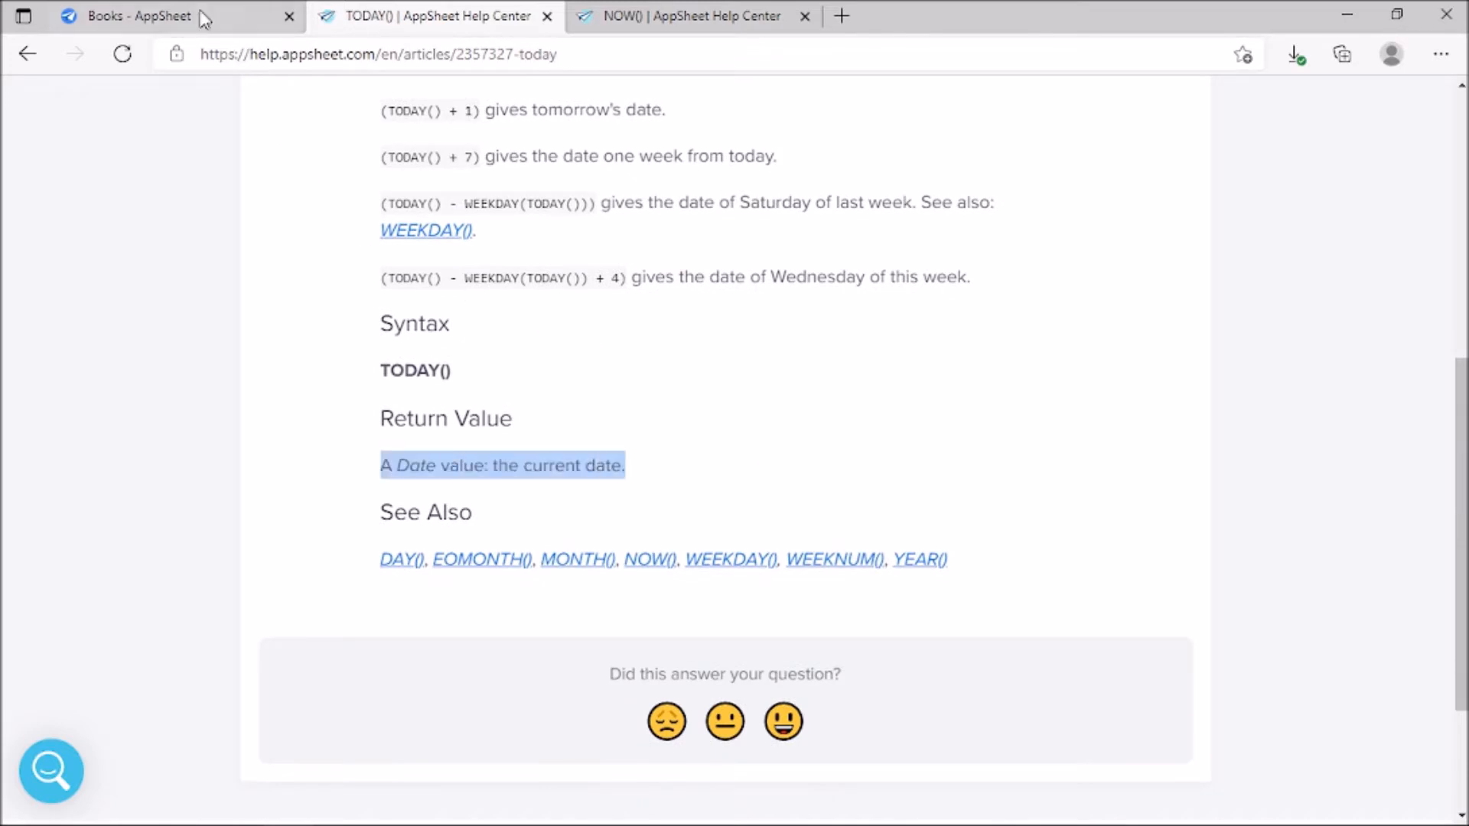
pyautogui.click(141, 16)
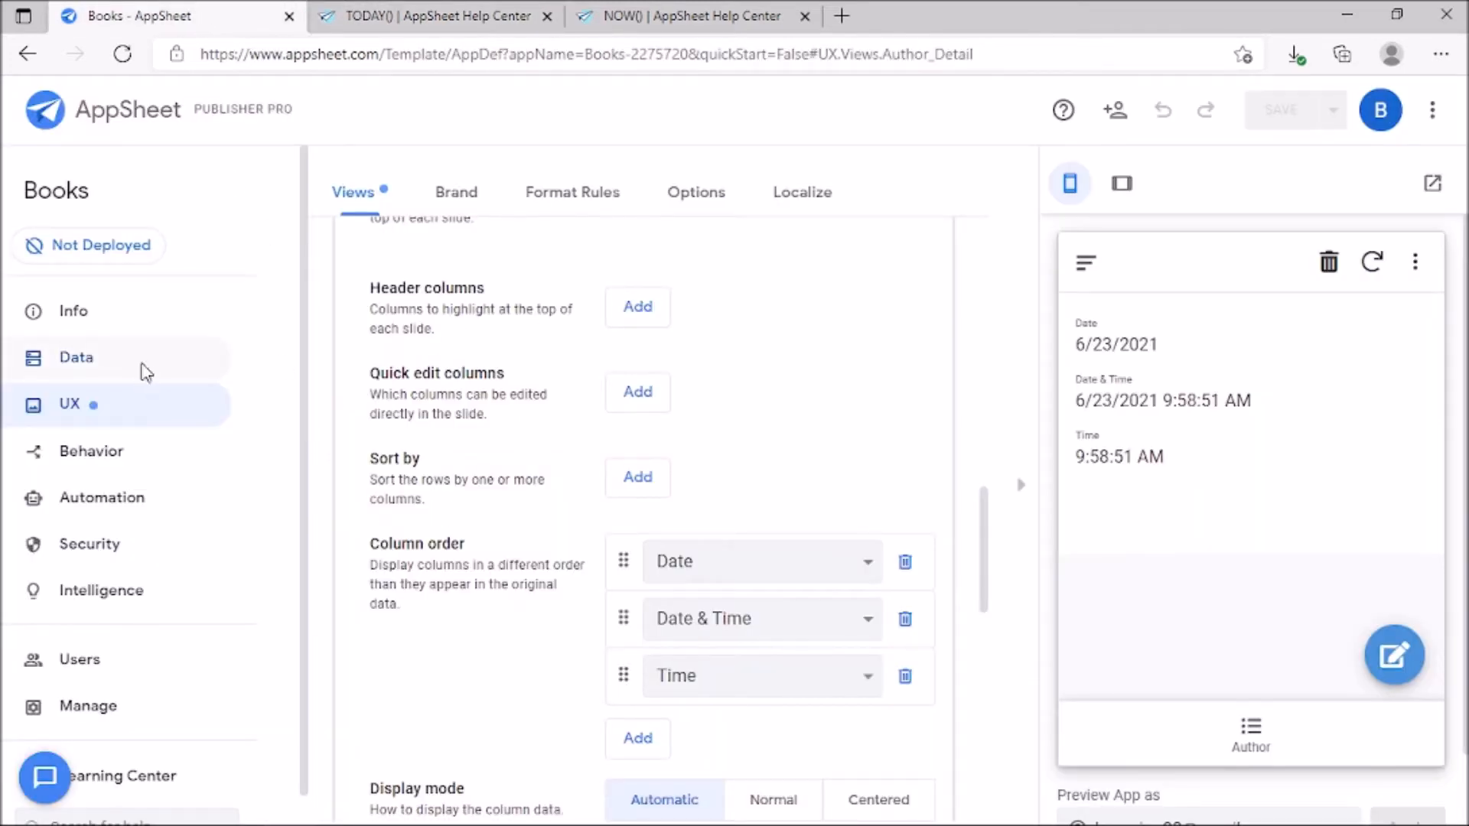
# Show the Author table's column list under Data.
pyautogui.click(77, 356)
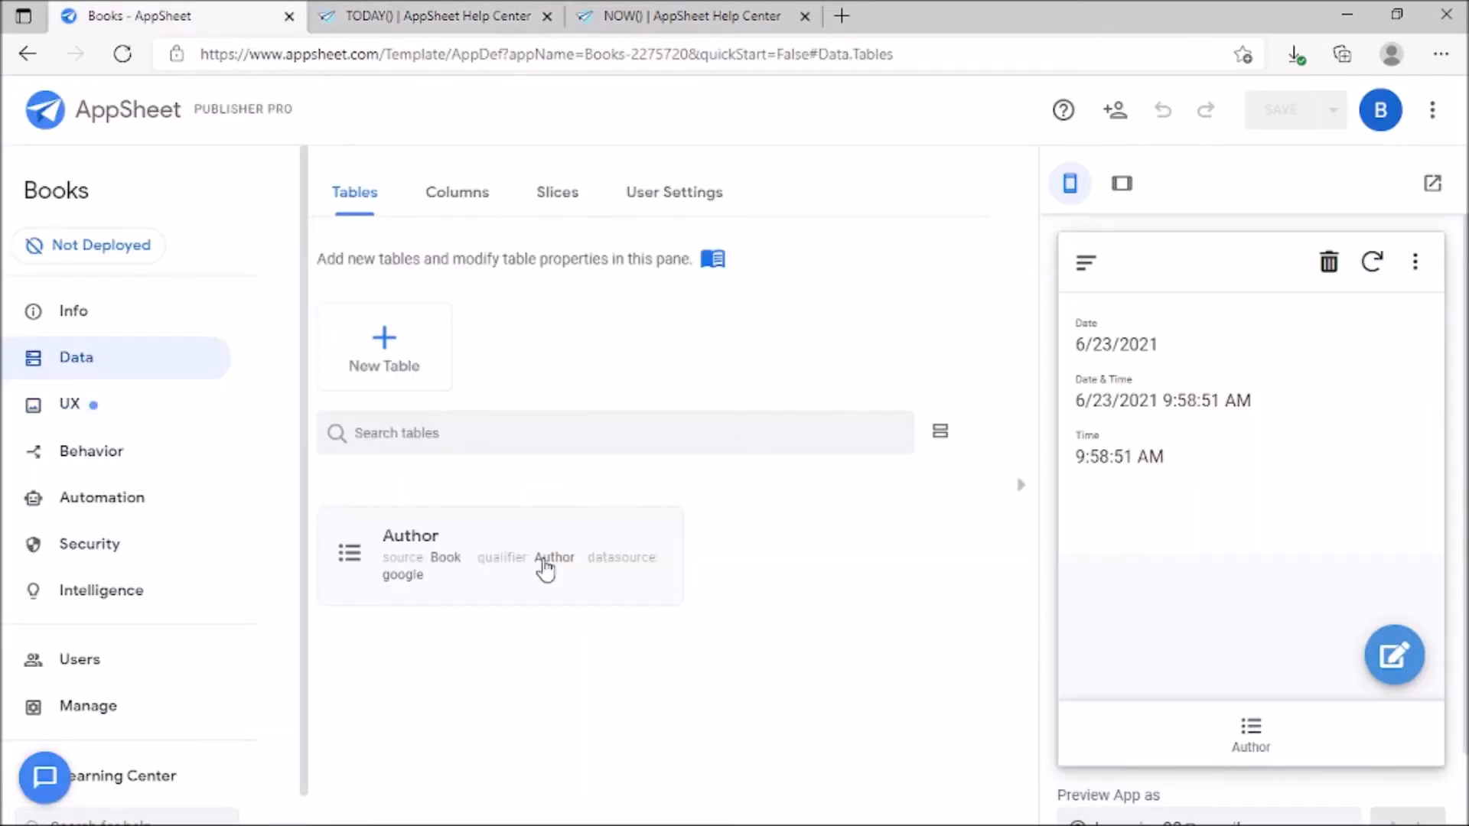
pyautogui.click(499, 554)
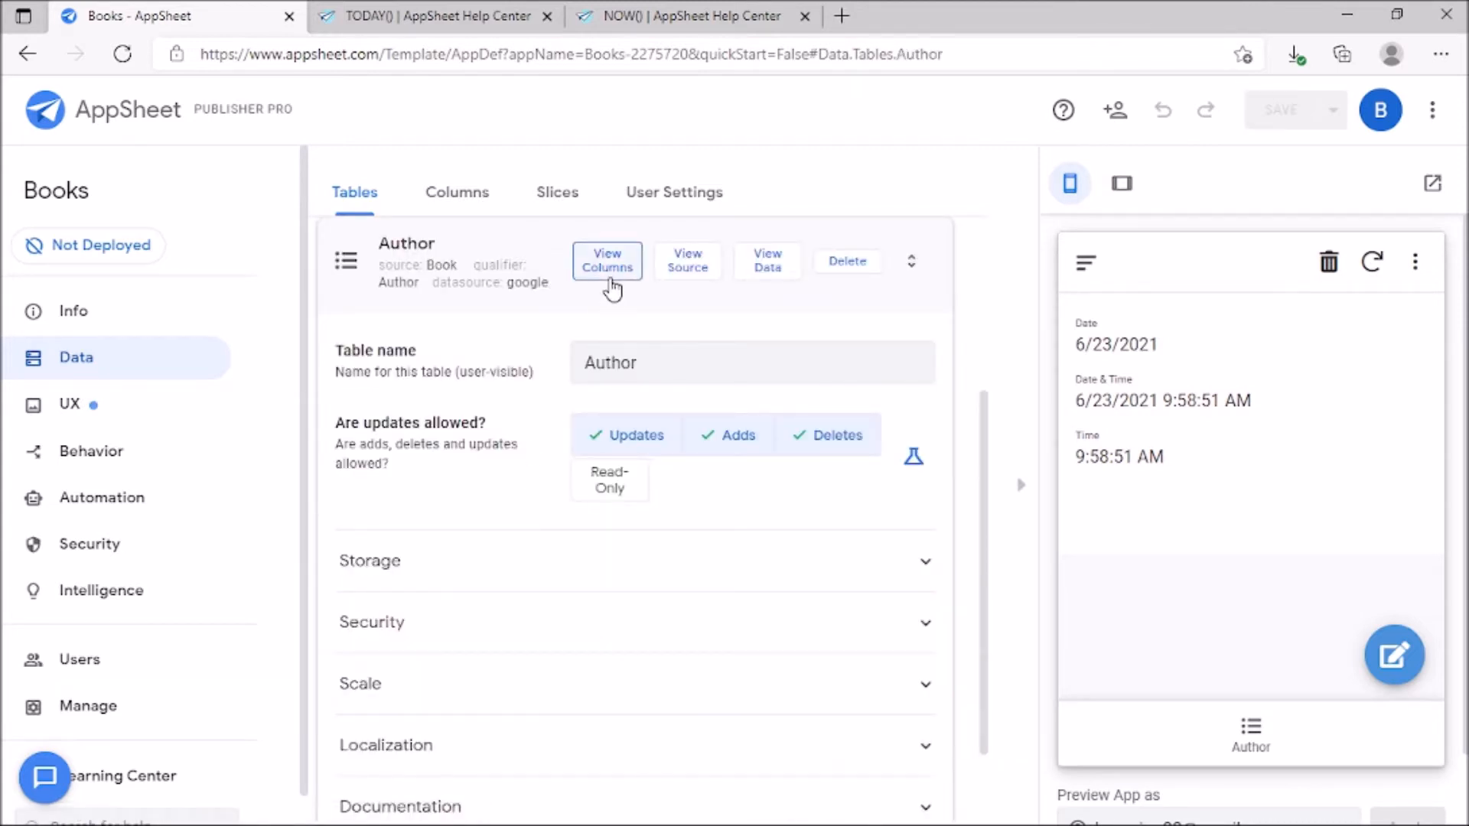
pyautogui.click(607, 260)
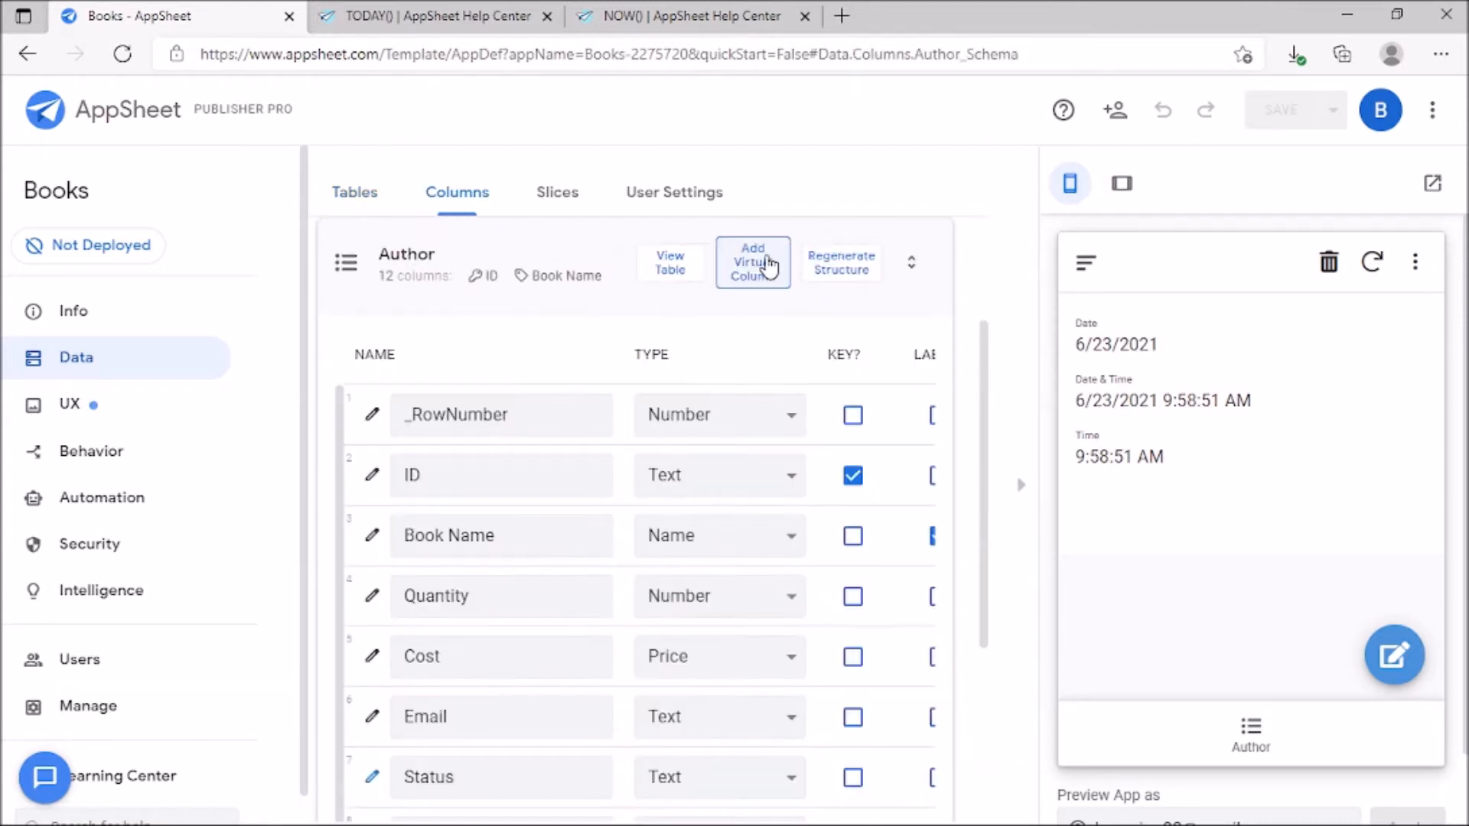
pyautogui.scroll(-3)
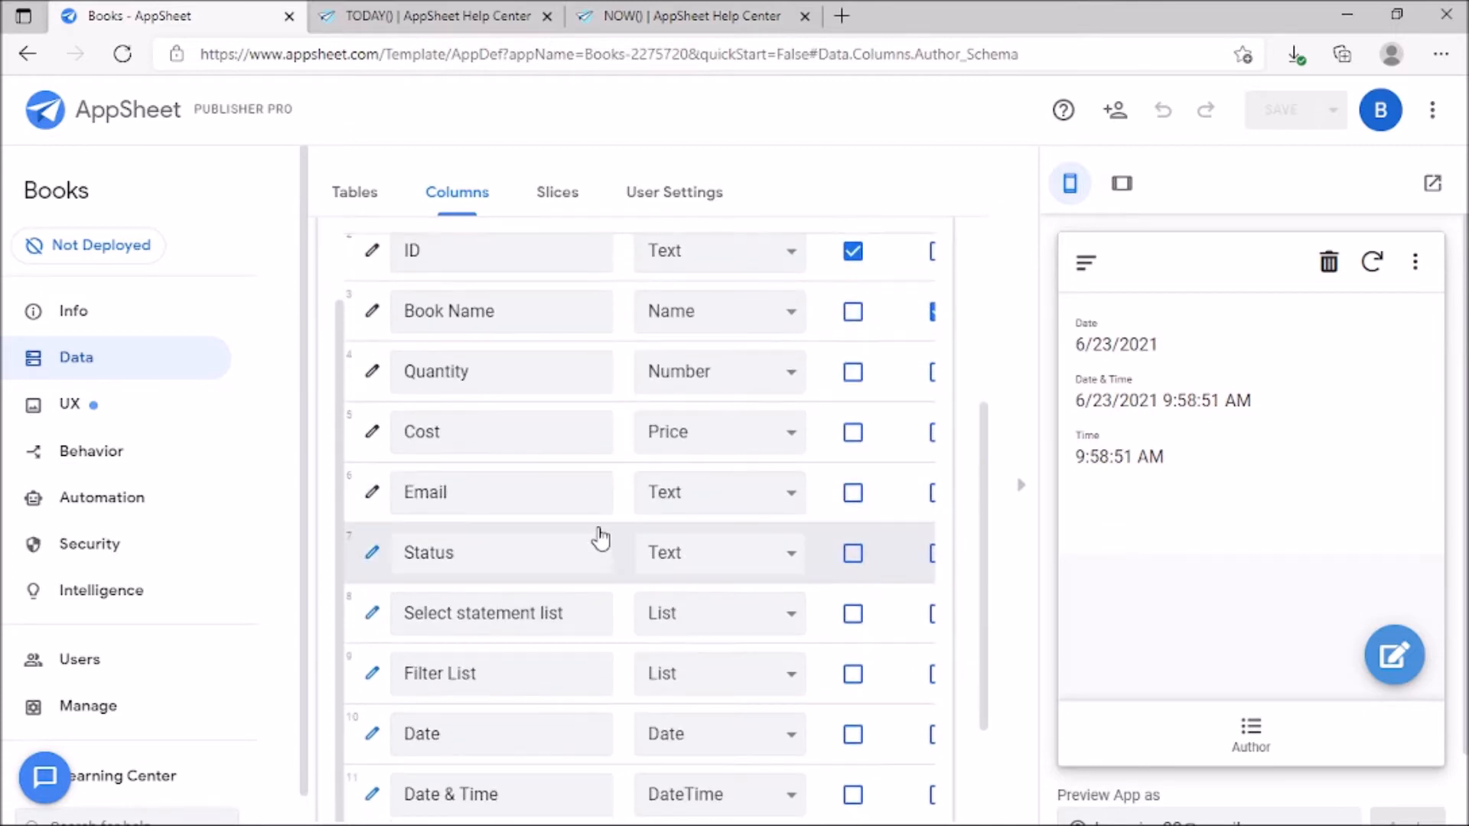
pyautogui.scroll(-3)
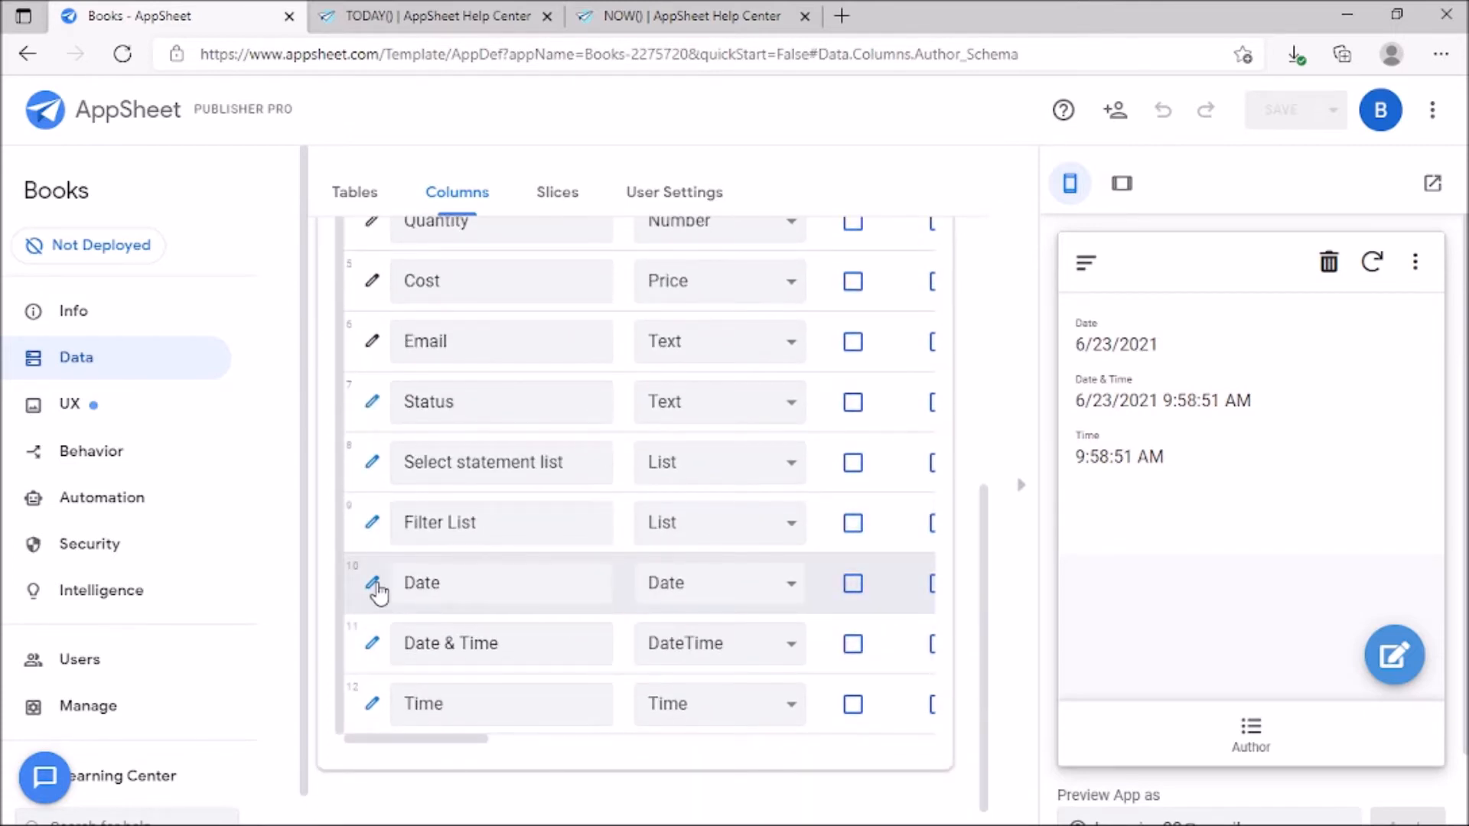
# Confirm the Date virtual column's app formula is TODAY() and keep it saved.
pyautogui.click(371, 581)
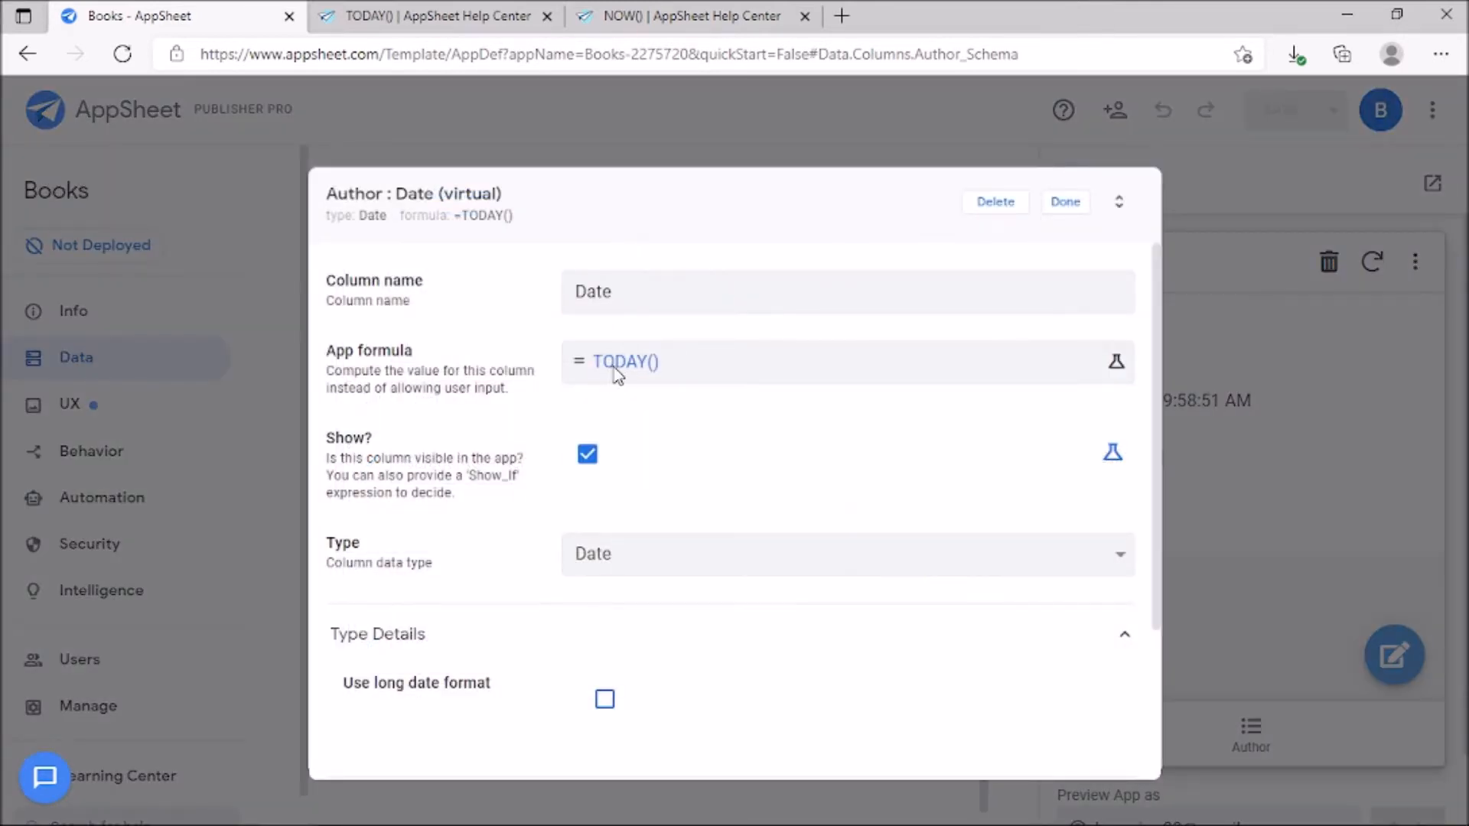
pyautogui.click(1115, 362)
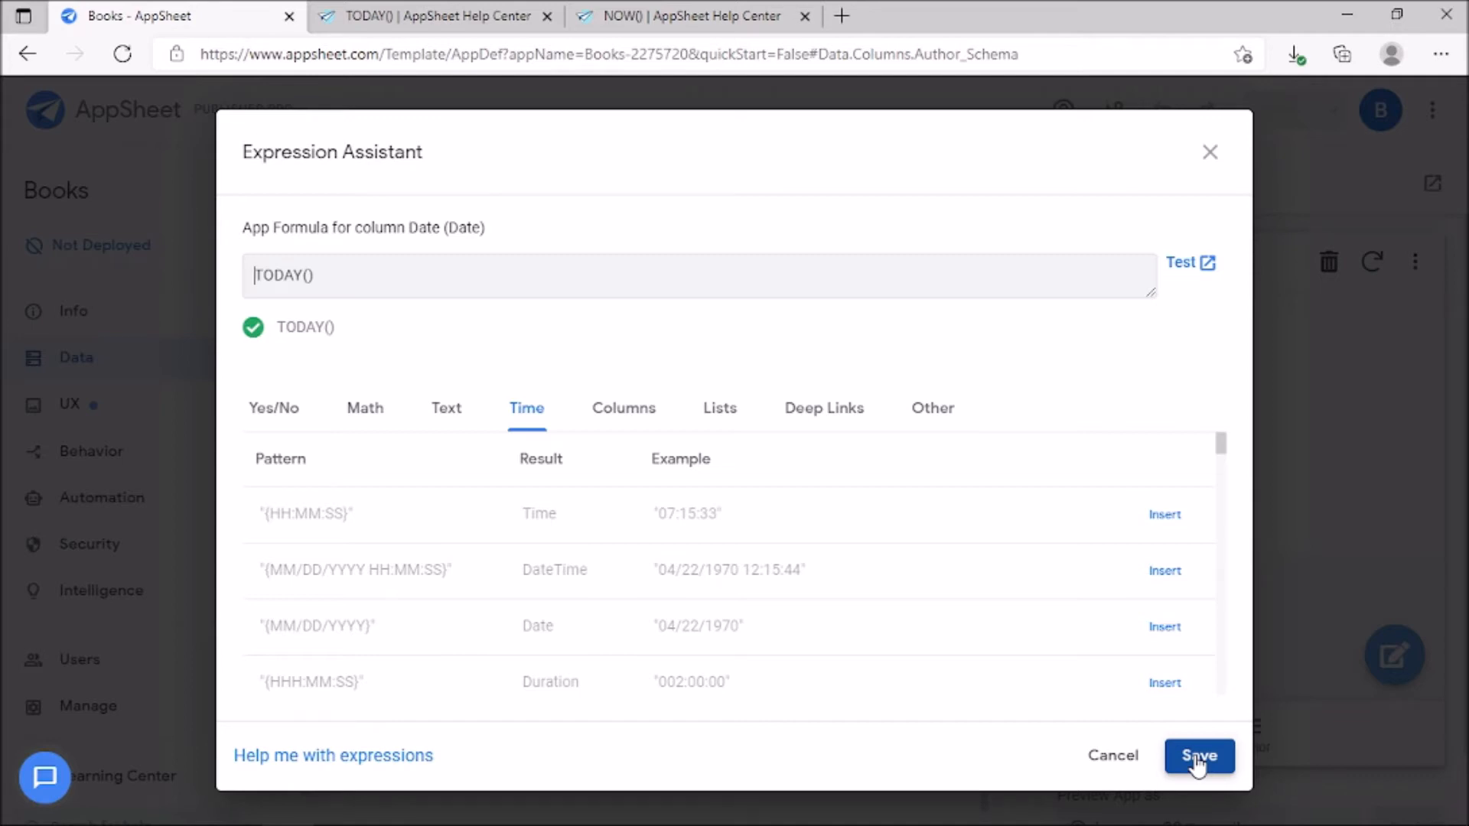
pyautogui.click(1200, 756)
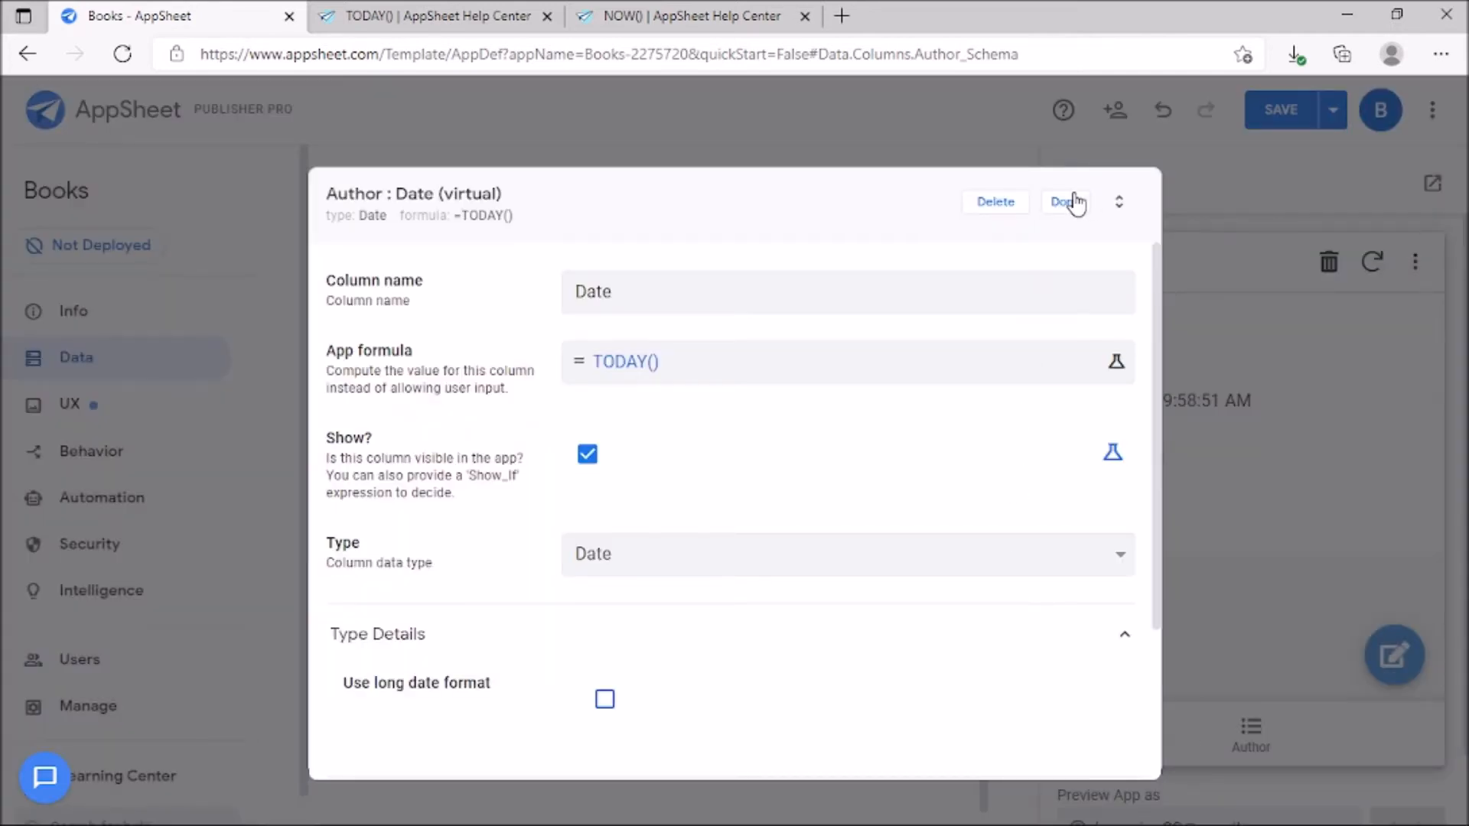
pyautogui.click(1062, 202)
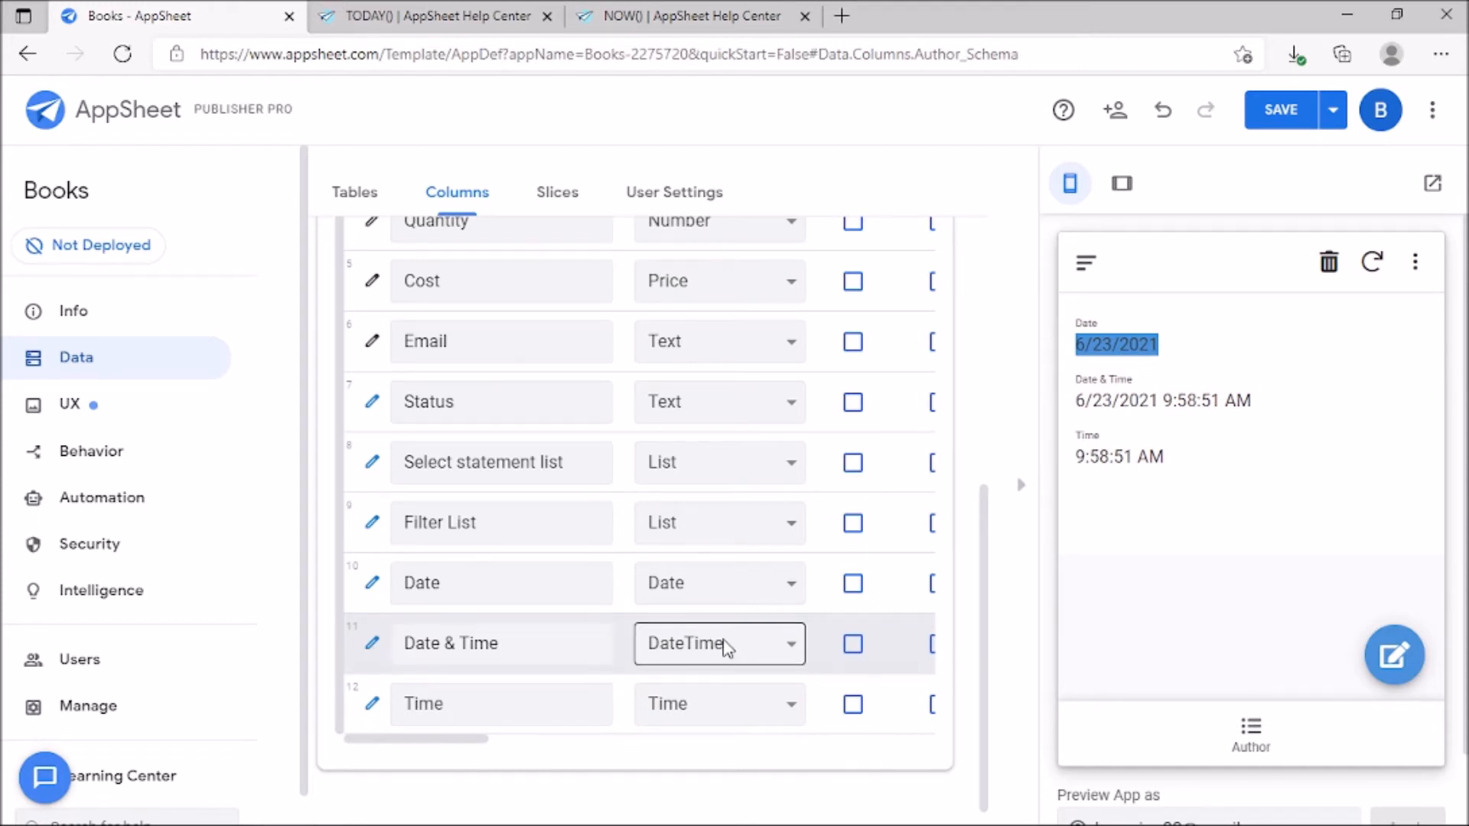
pyautogui.moveTo(370, 661)
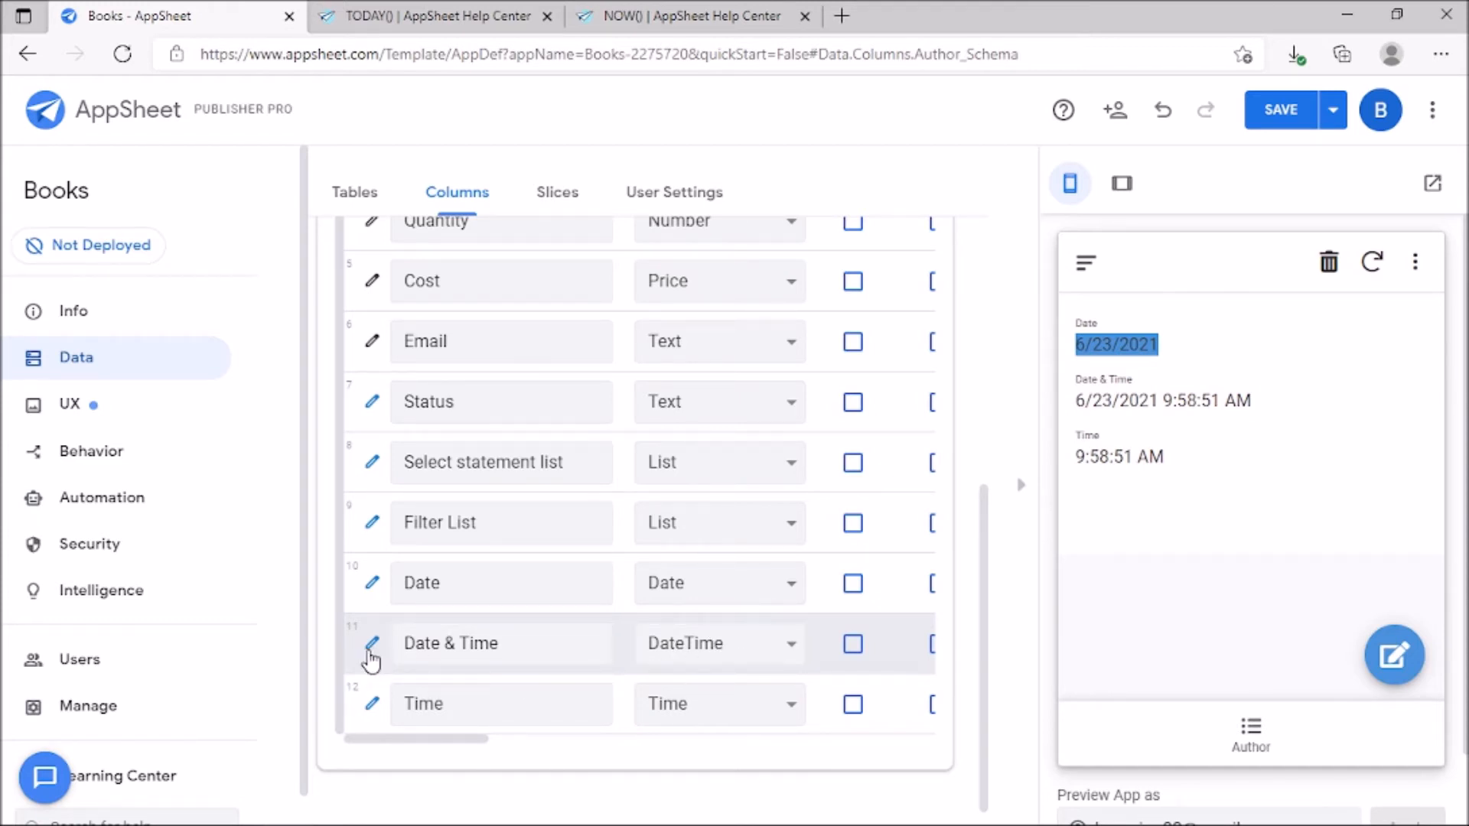
# Confirm the Date & Time virtual column's app formula is NOW() with DateTime type.
pyautogui.click(370, 645)
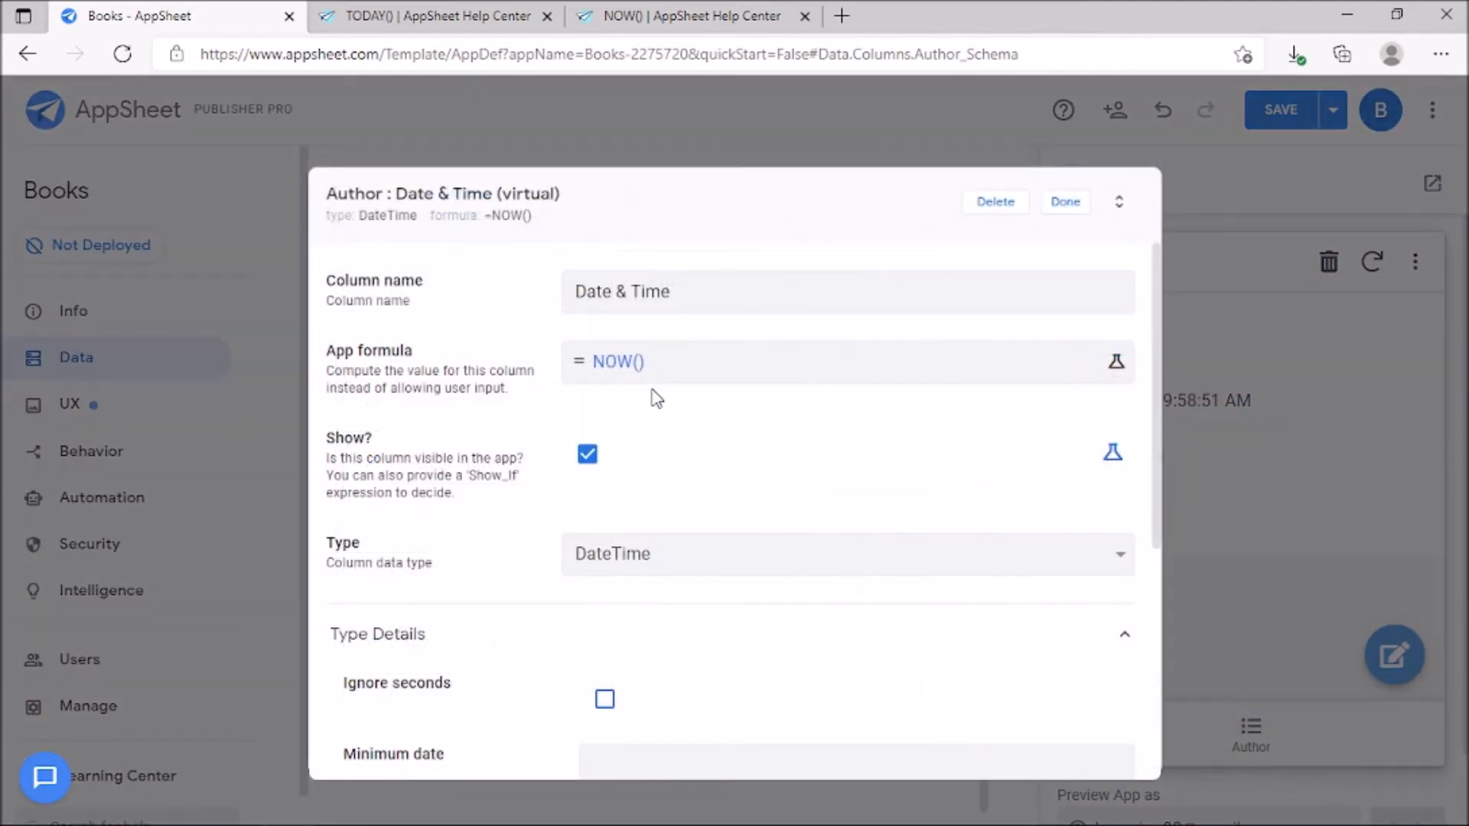
pyautogui.scroll(-3)
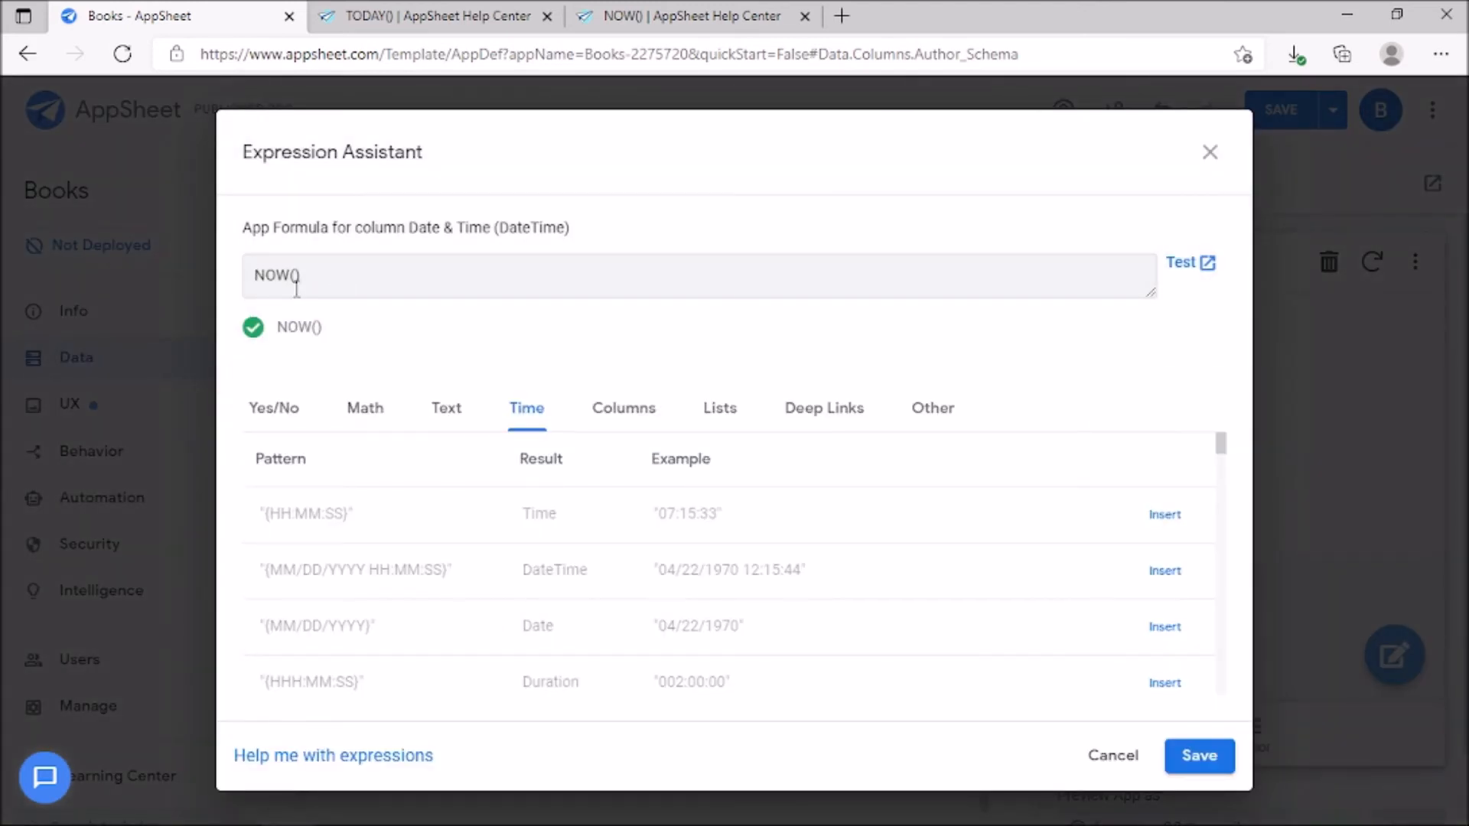
pyautogui.moveTo(1270, 561)
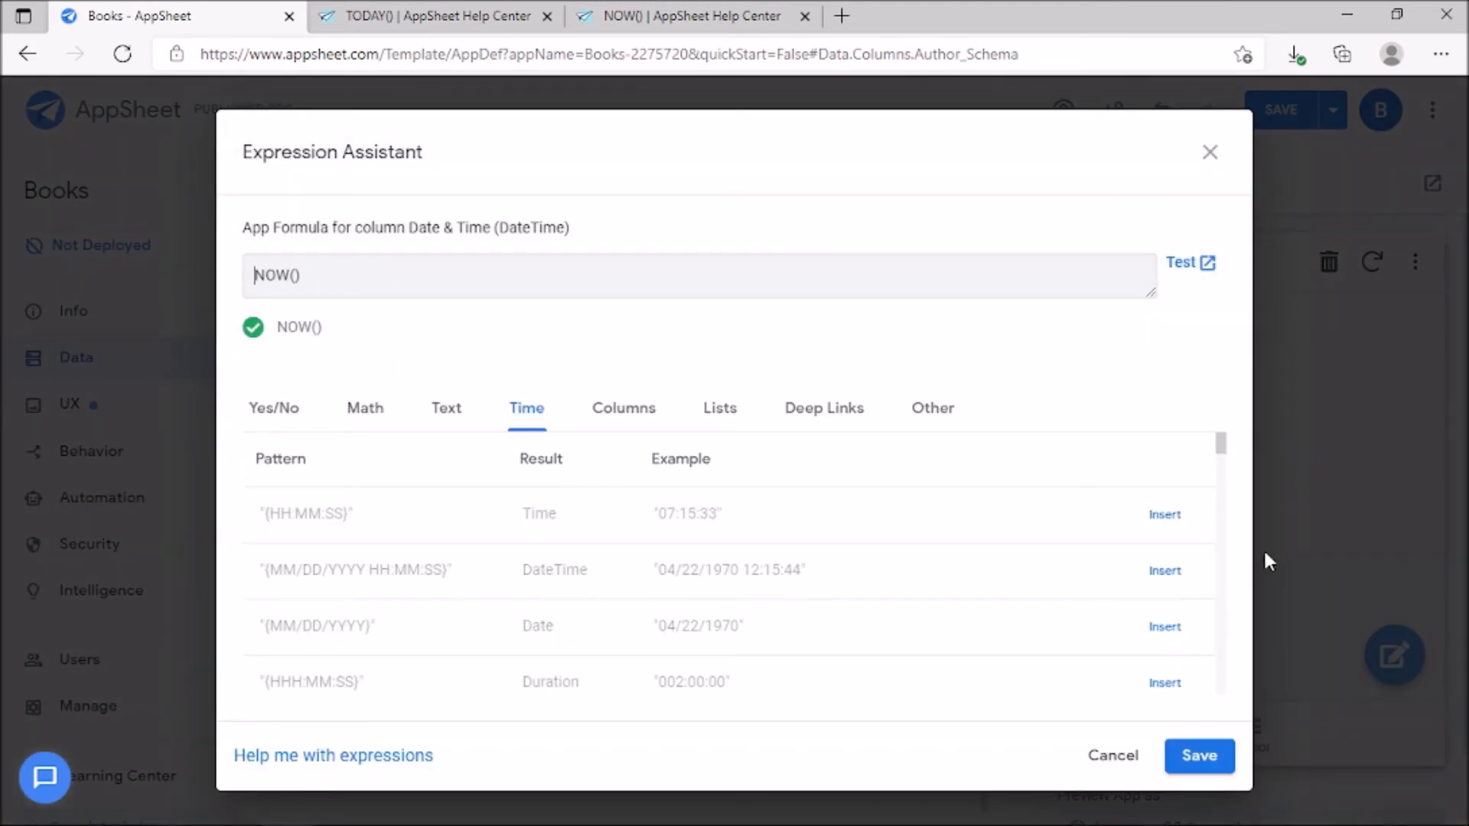
pyautogui.click(1198, 756)
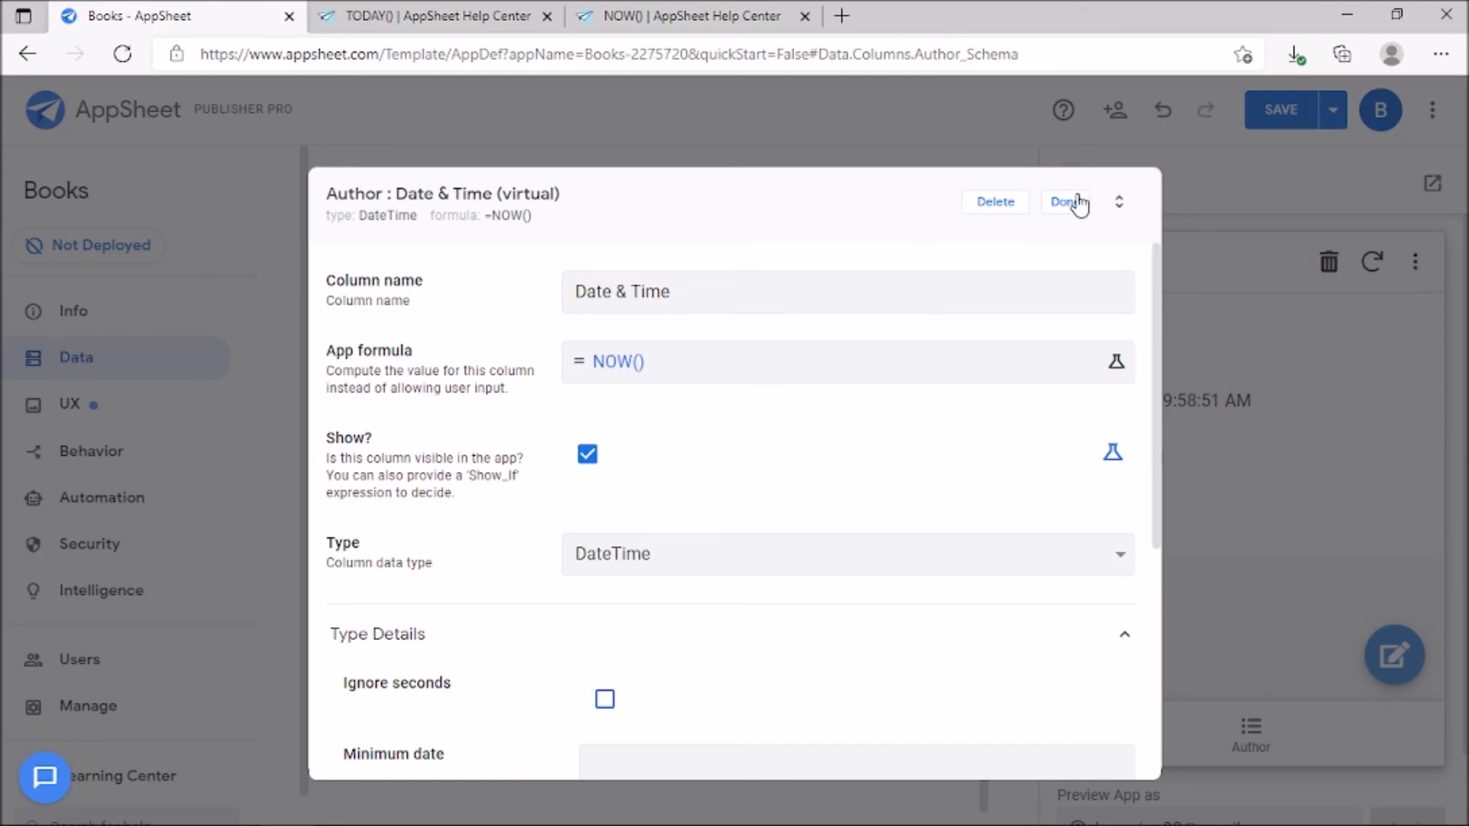
# Show the Time virtual column's settings with app formula TIMENOW().
pyautogui.click(1065, 202)
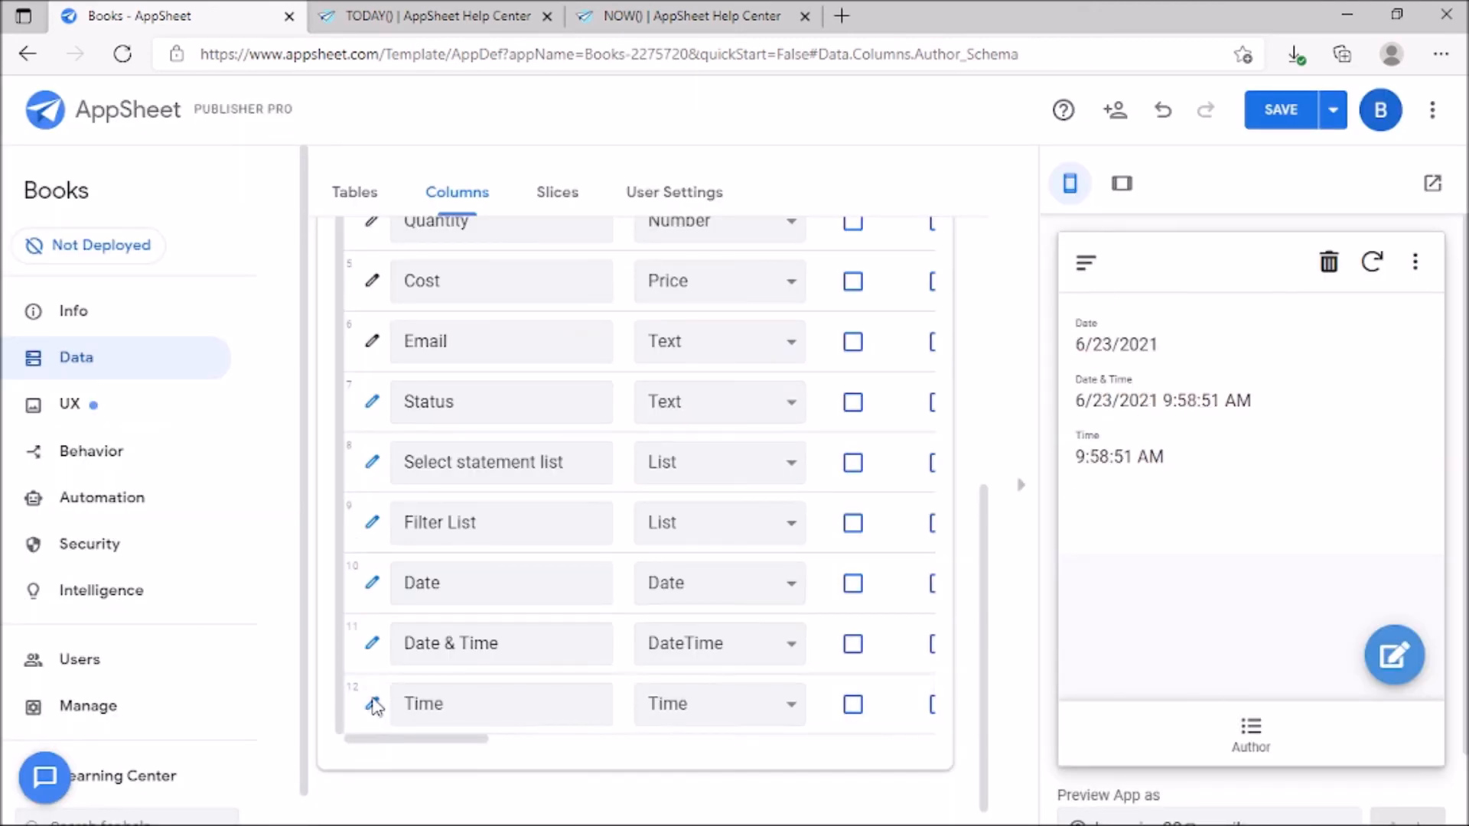
pyautogui.click(371, 704)
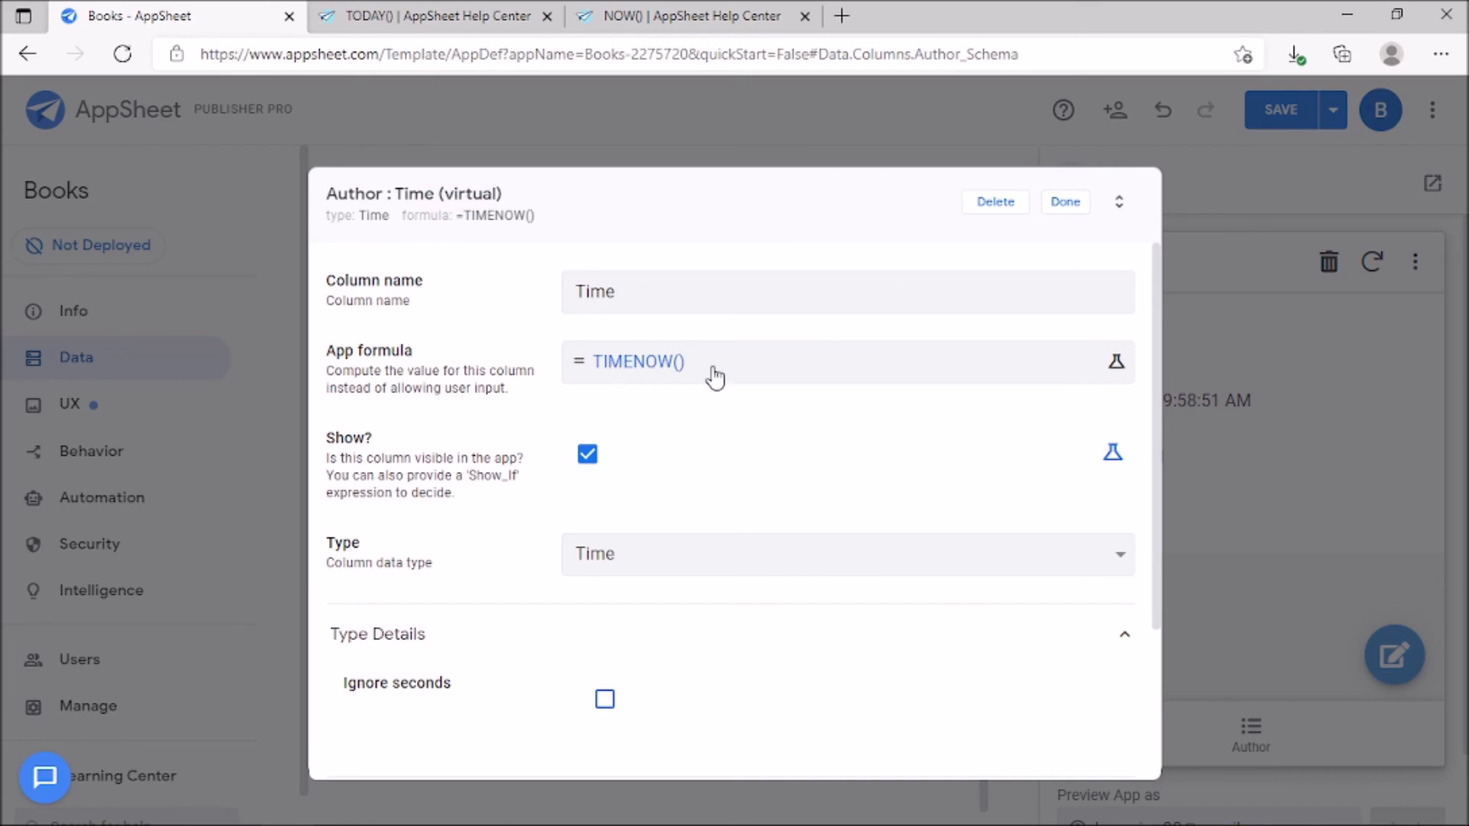
pyautogui.moveTo(1065, 216)
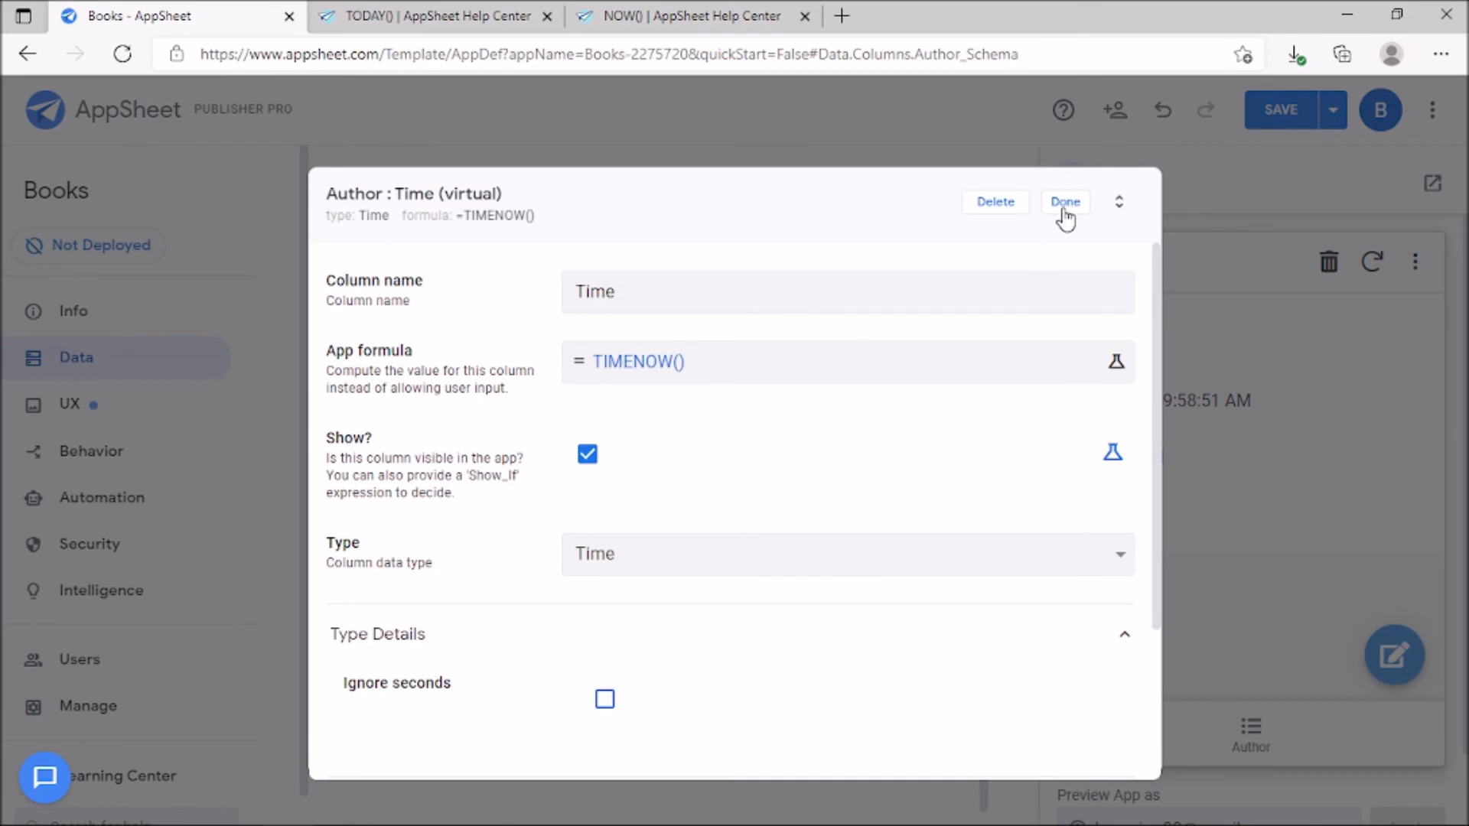